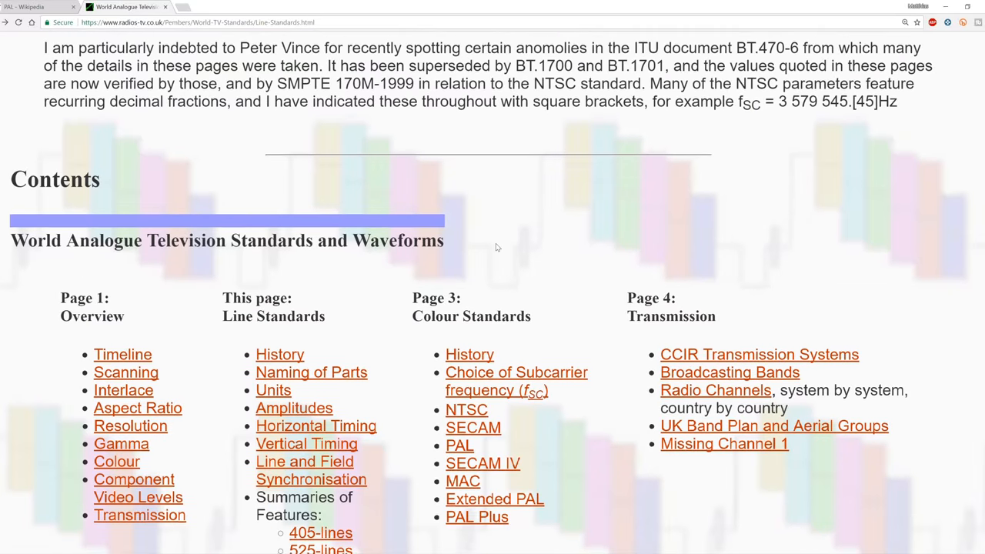
- Scroll the Line Standards page down to the field frequency and blanking period table
{"action": "scroll", "scroll_direction": "down", "scroll_amount": 3}
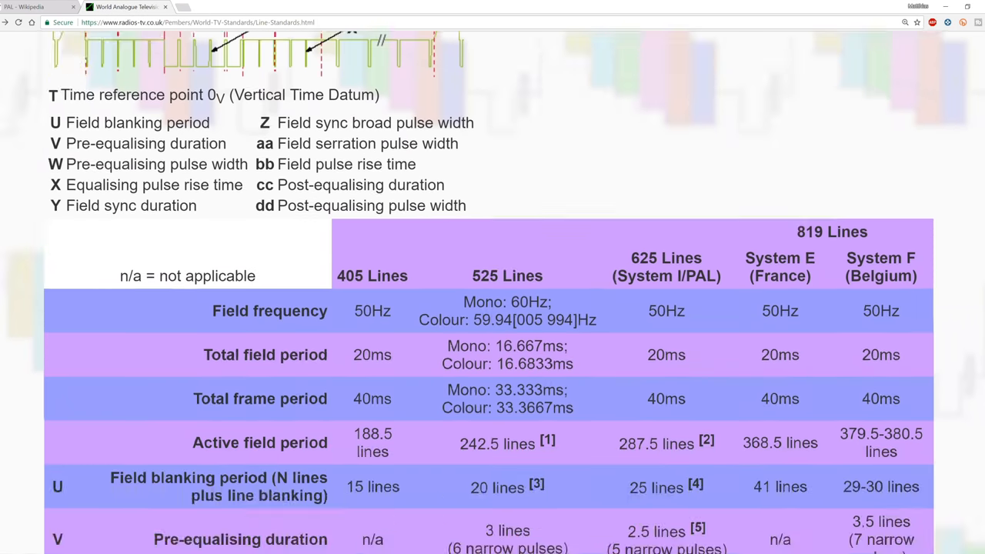
{"action": "scroll", "scroll_direction": "down", "scroll_amount": 3}
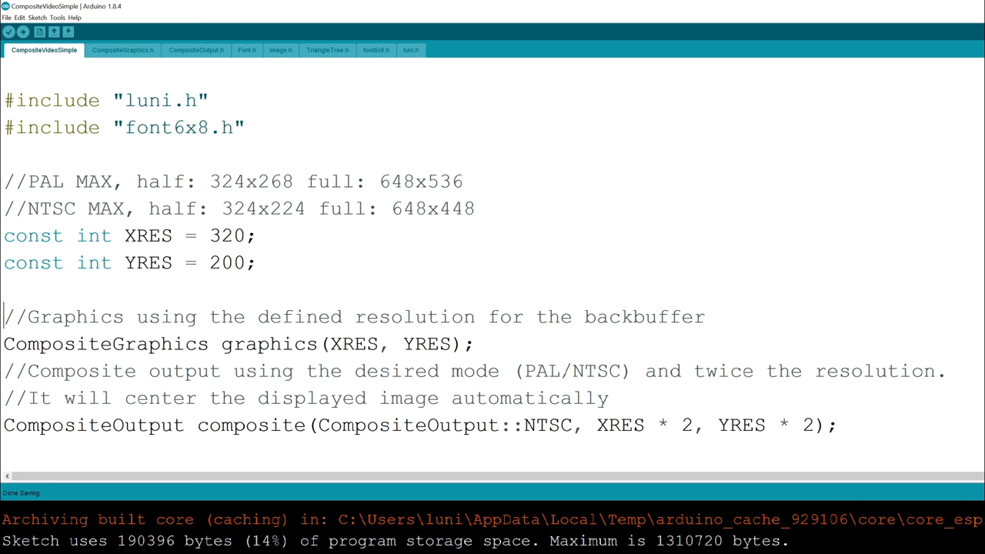
- Select a block of setup code, then scroll down to the loop() function calling draw()
{"action": "left_click_drag", "start_coordinate": [4, 317], "coordinate": [473, 344]}
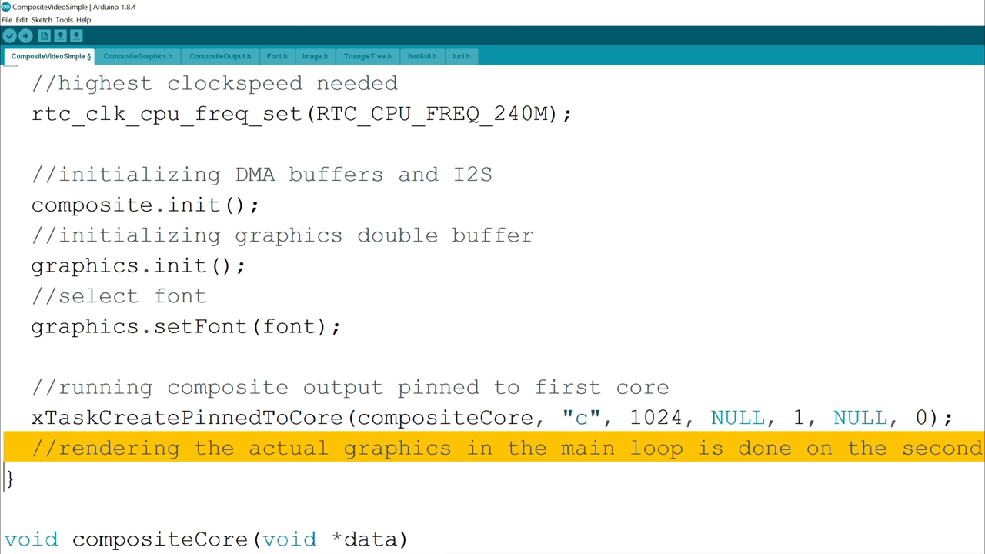
{"action": "scroll", "scroll_direction": "down", "scroll_amount": 3}
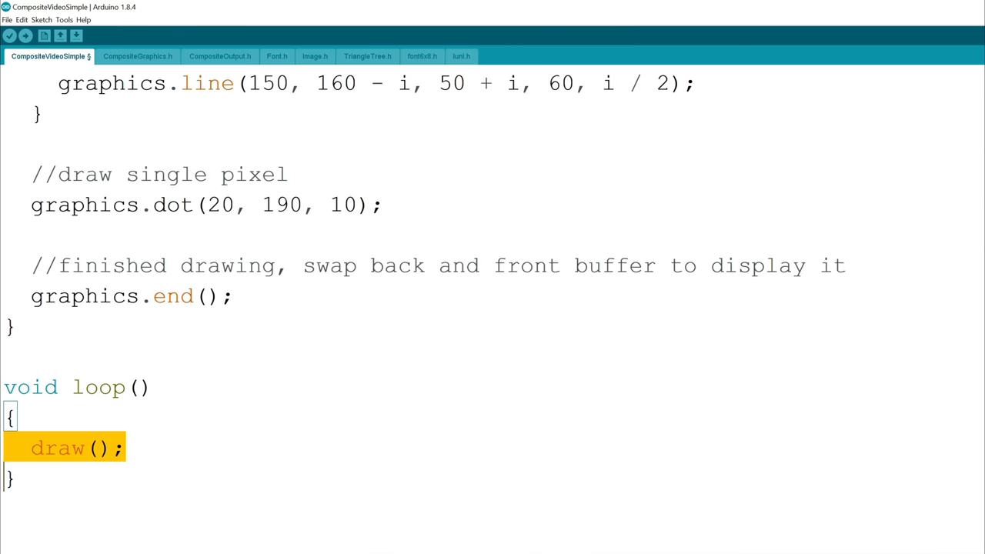